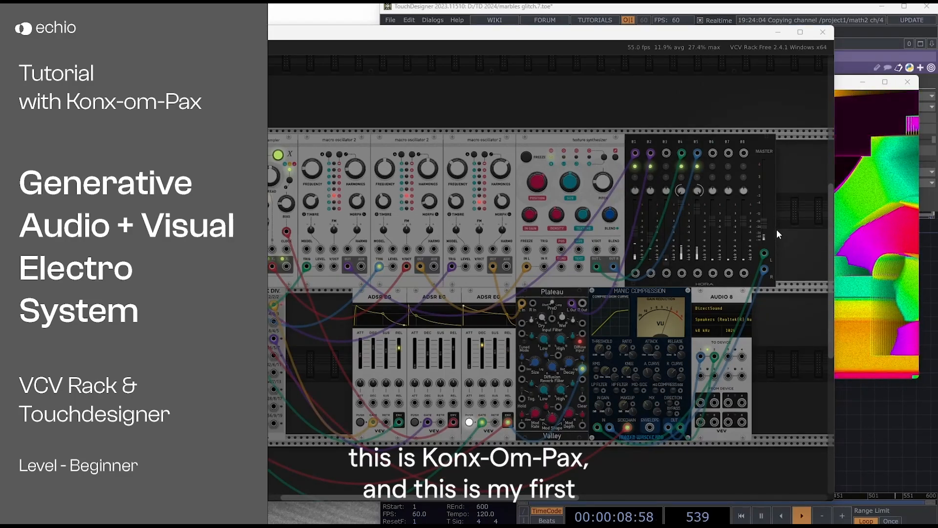
{"action": "mouse_move", "coordinate": [767, 231]}
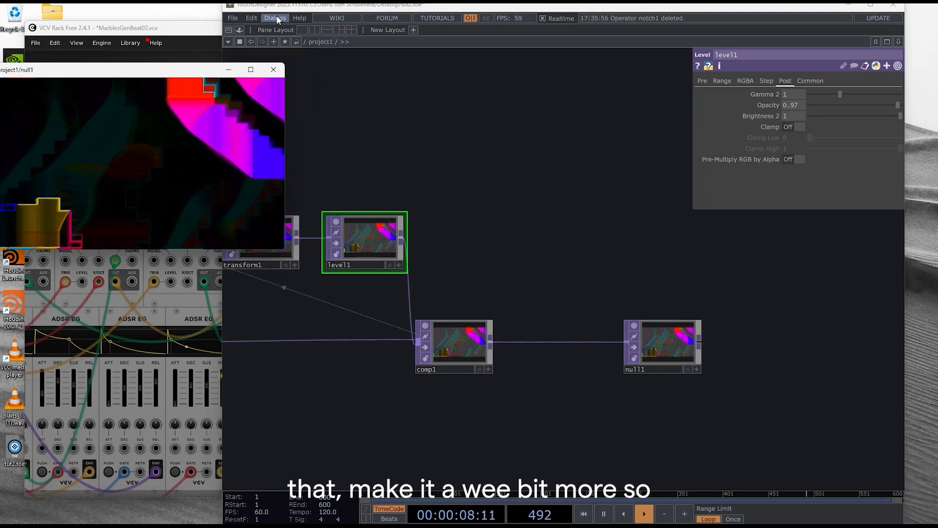
Place the sharpen component from the Palette's Derivative > ImageFilters into the network at Sharpen Amount 0.5
{"action": "left_click", "coordinate": [275, 18]}
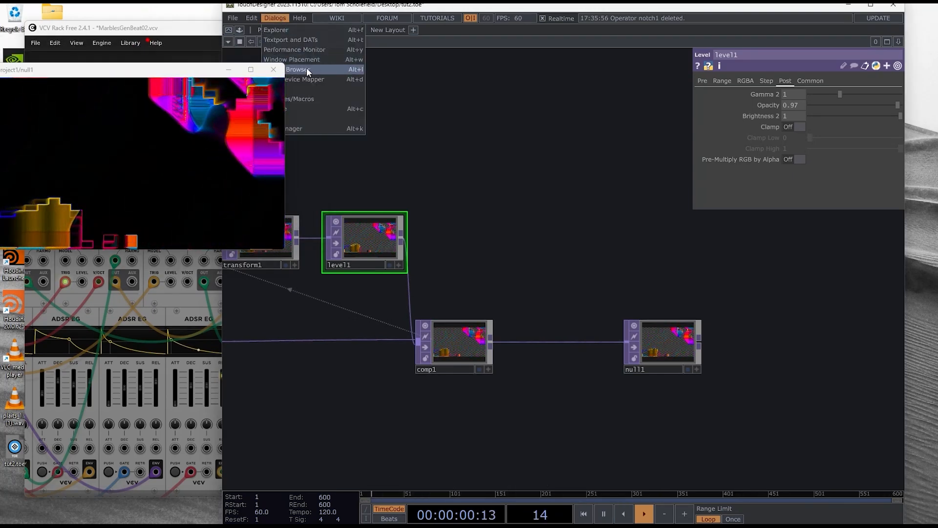
{"action": "left_click", "coordinate": [294, 70]}
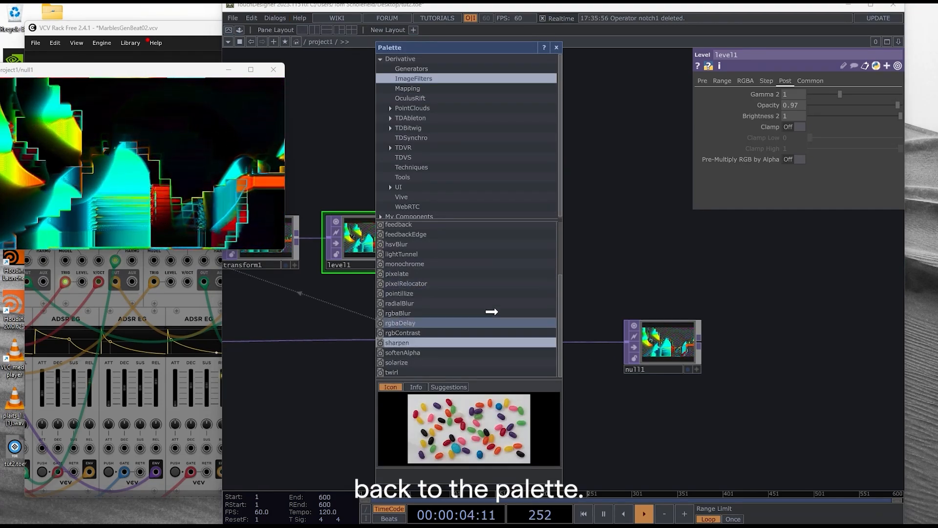
{"action": "left_click", "coordinate": [397, 342]}
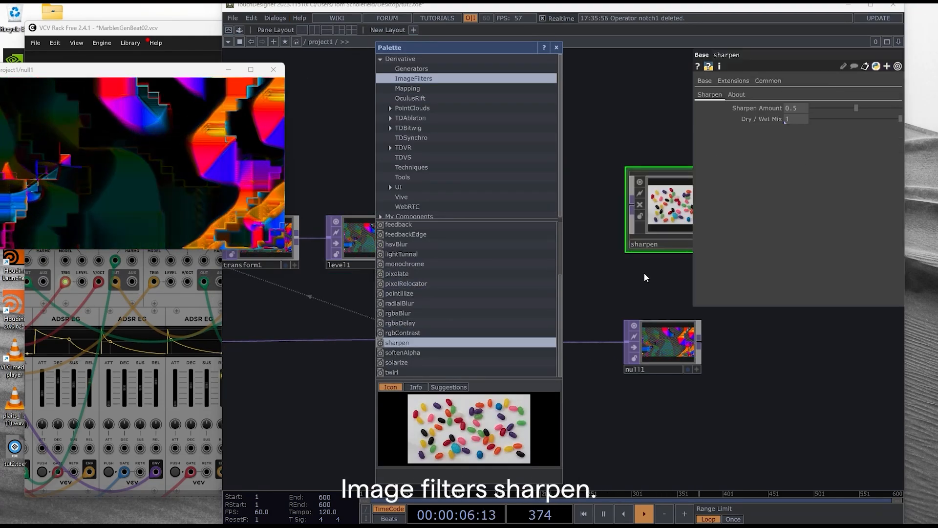